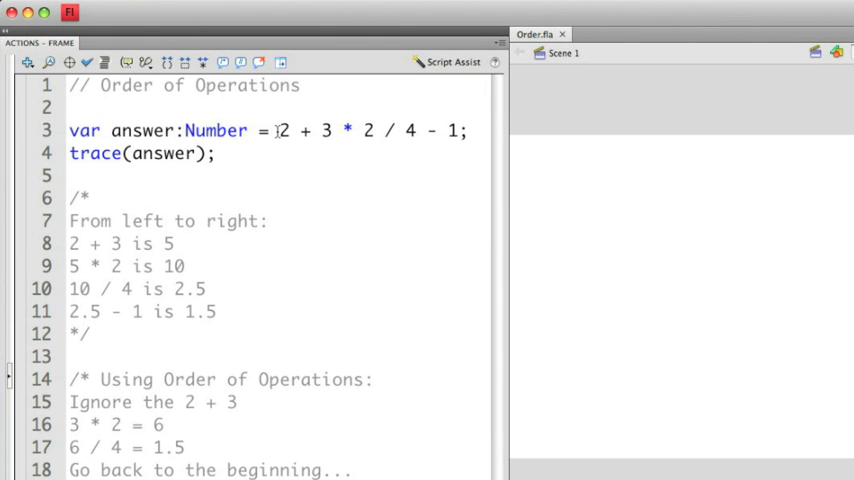
Run the test movie, confirm 2.5 in the Output panel, and close Order.swf
double_click(142, 130)
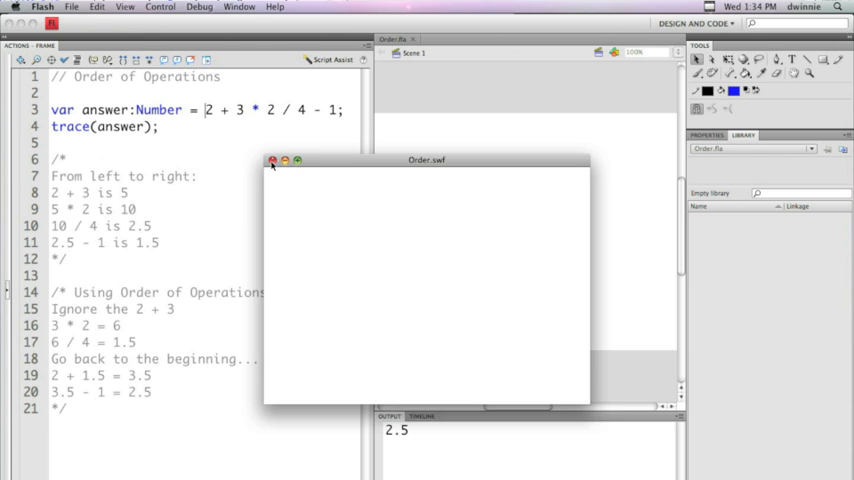
left_click(272, 161)
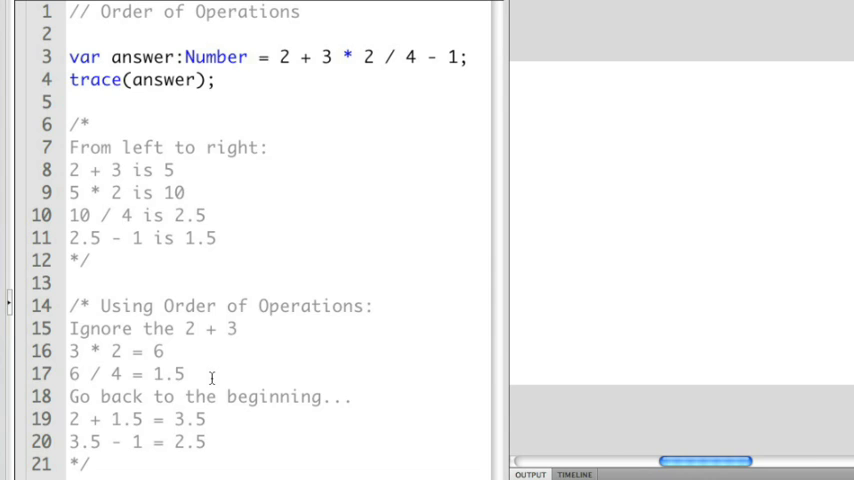
mouse_move(273, 110)
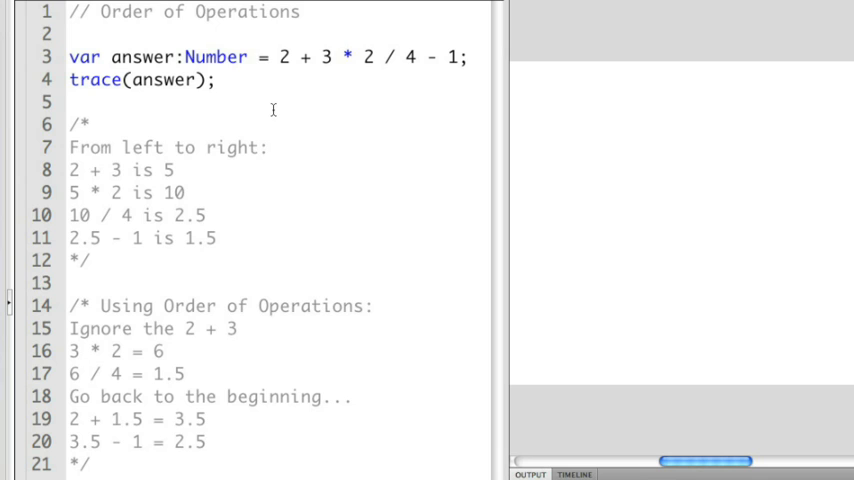
Wrap 2 + 3 in parentheses on line 3, giving (2 + 3) * 2 / 4 - 1
left_click(279, 56)
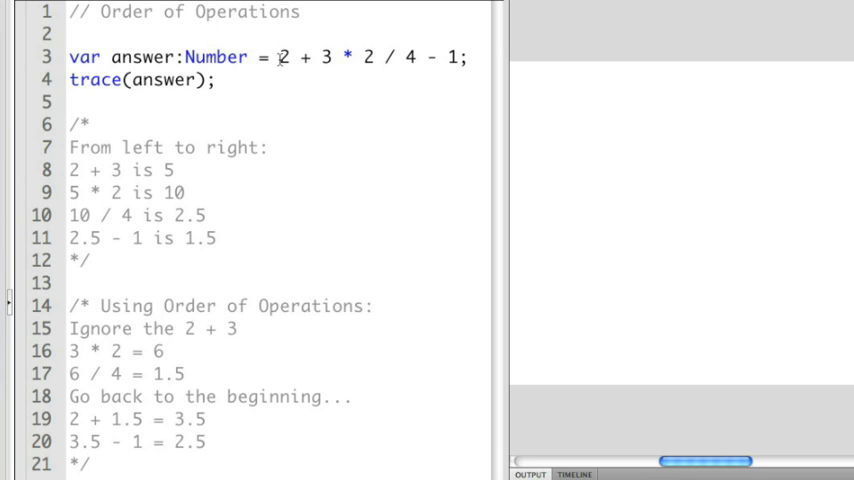
type("(")
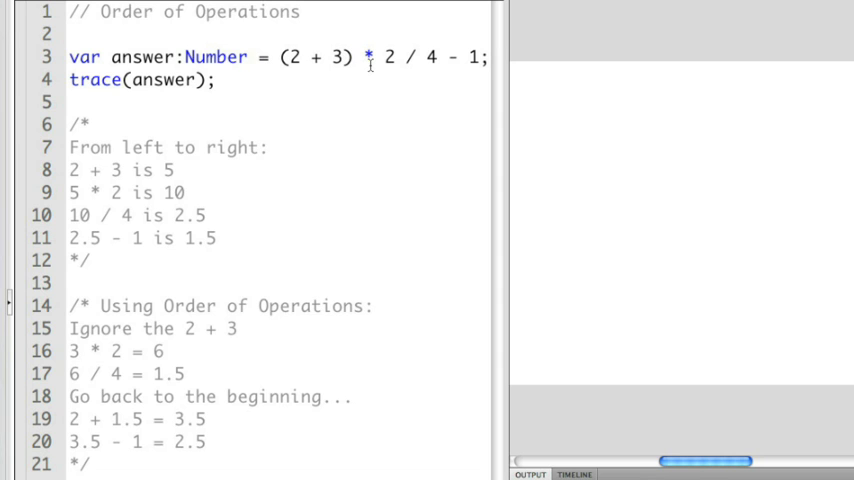
left_click(354, 57)
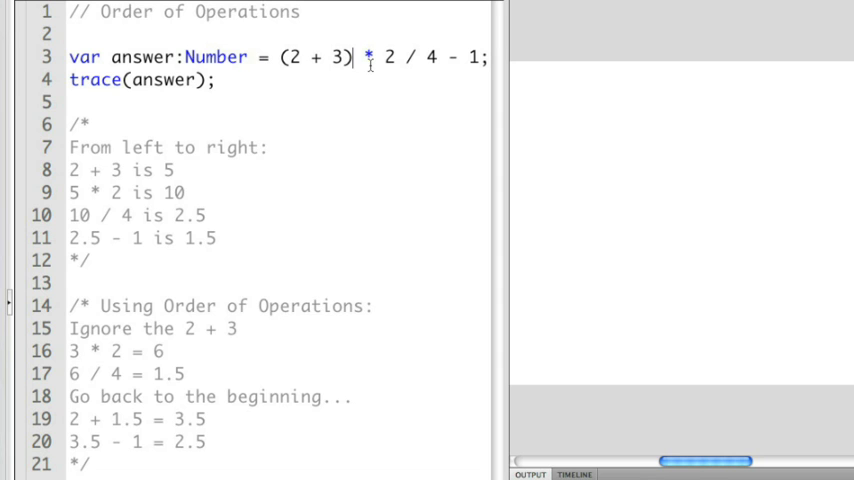